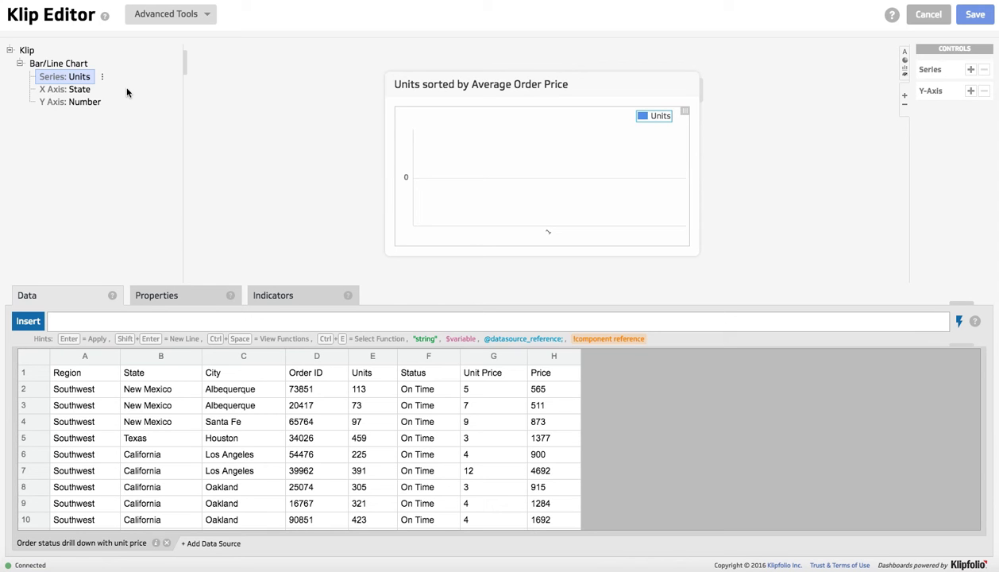
- Format Average Price as $ Dollar currency with no decimal places, then return to its data view
click(372, 355)
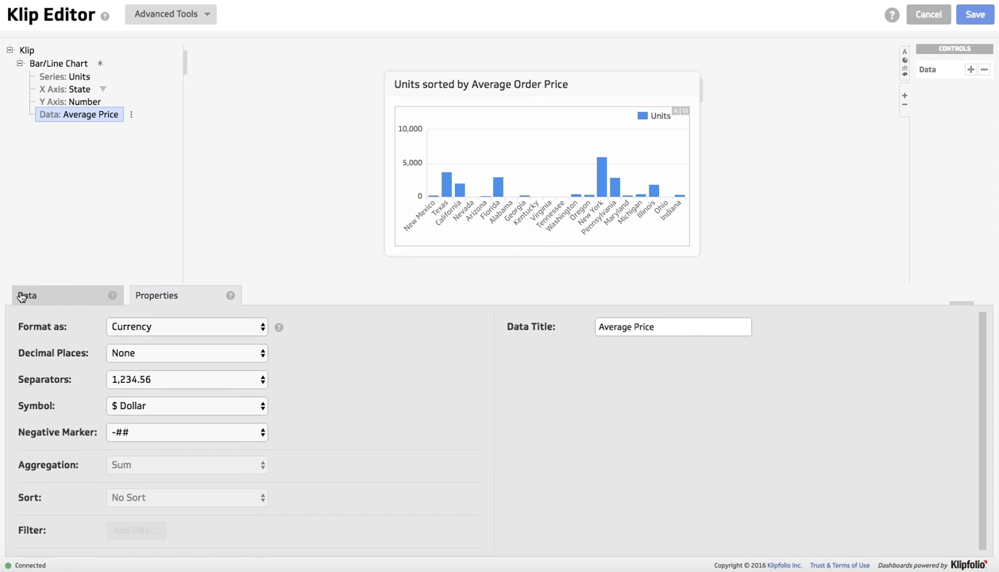
click(27, 294)
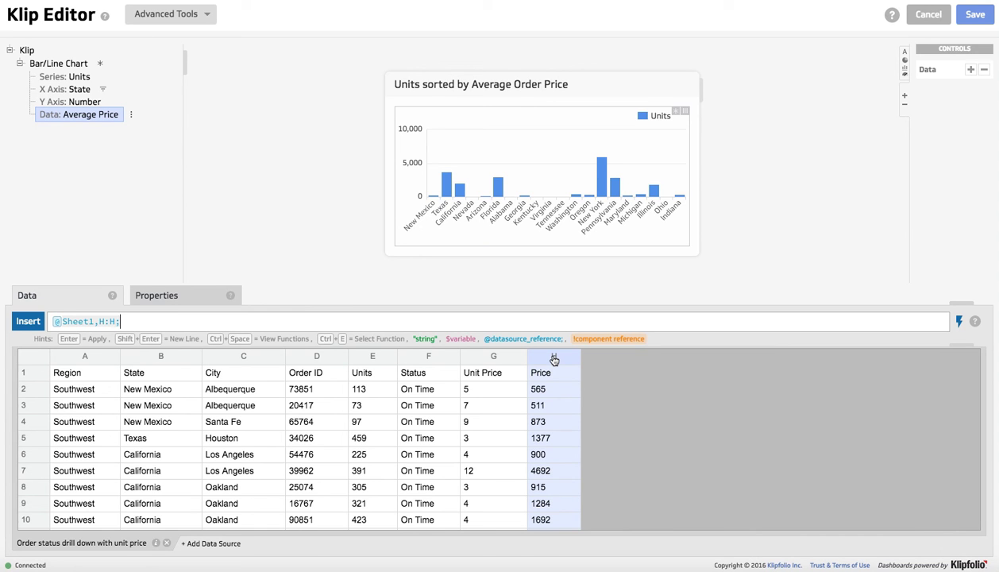